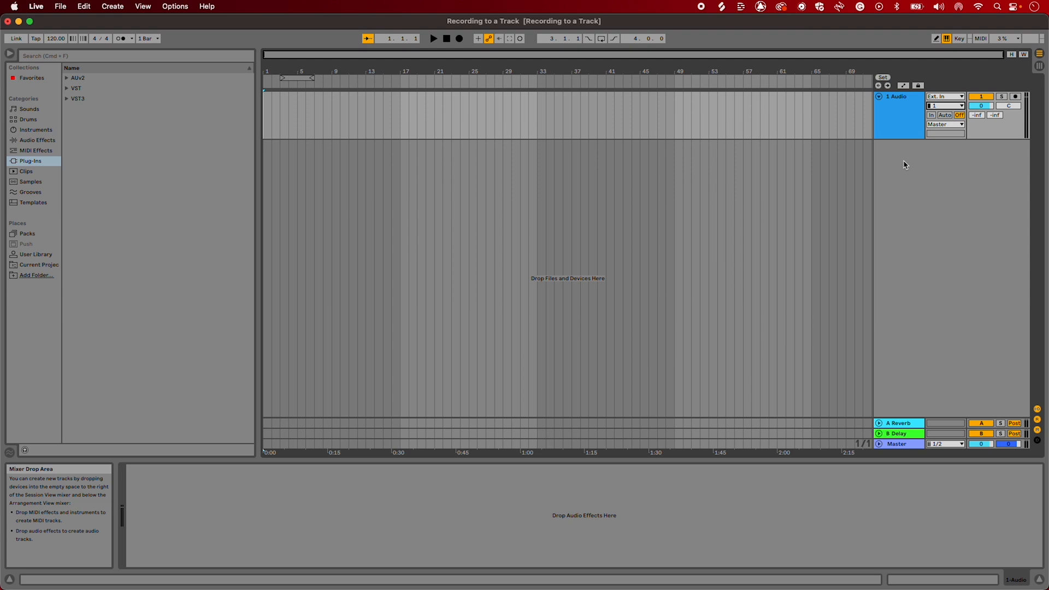
mouse_move(1016, 97)
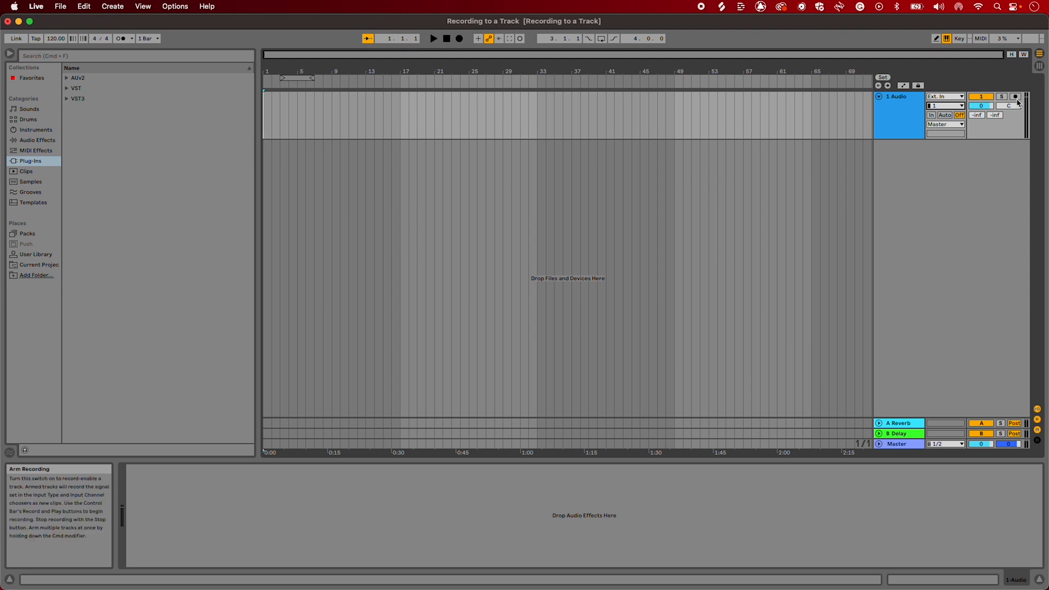